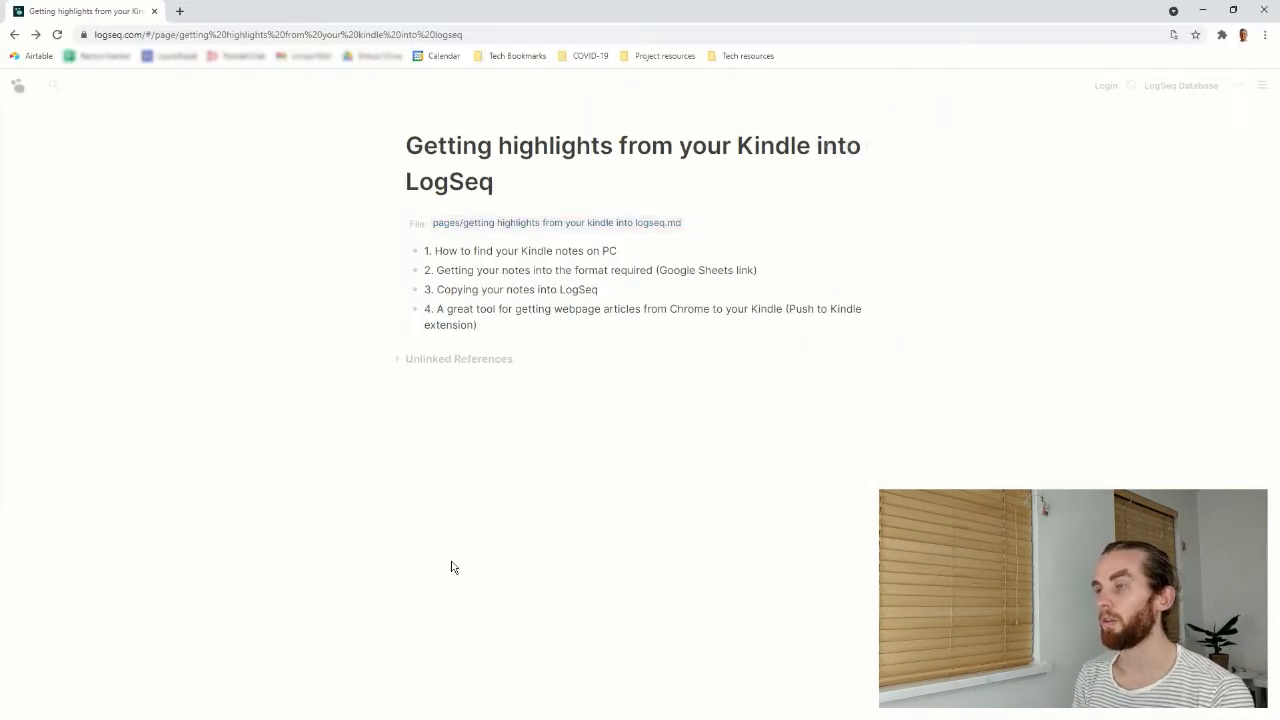
{"action": "mouse_move", "coordinate": [456, 568]}
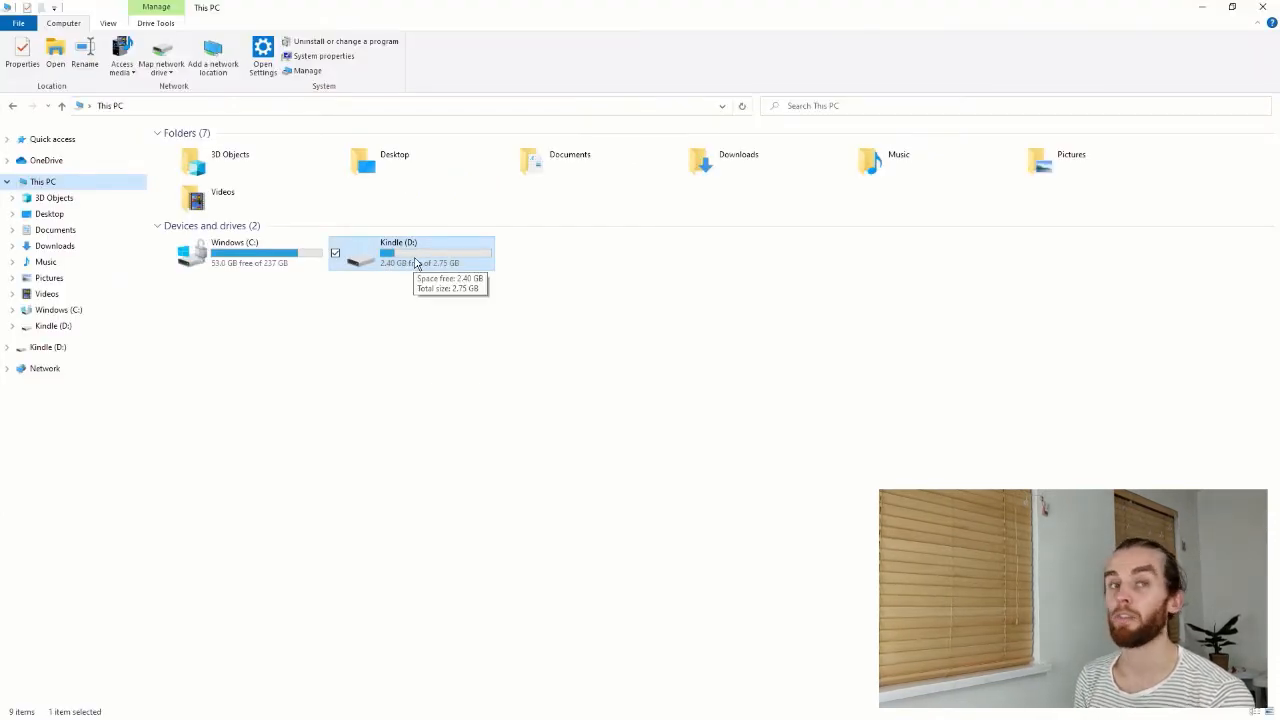
Step: Open My Clippings.txt from the documents folder on the Kindle (D:) drive
{"action": "double_click", "coordinate": [398, 250]}
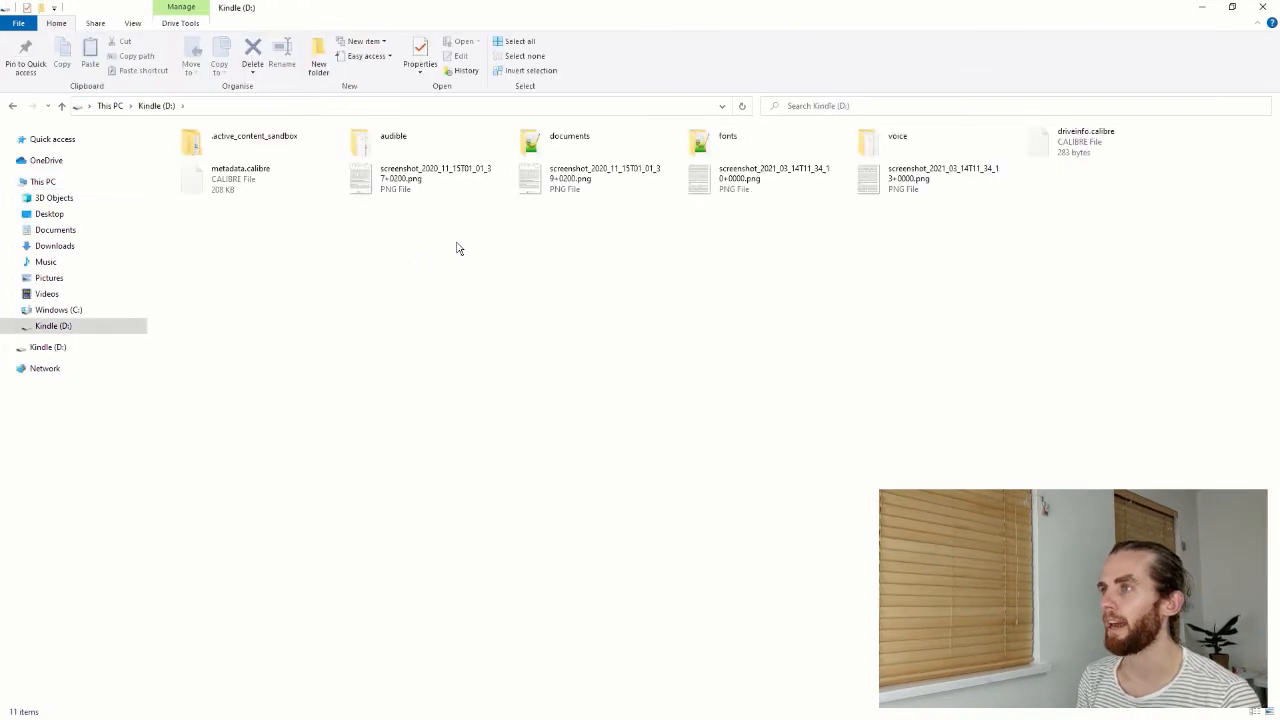
{"action": "double_click", "coordinate": [568, 136]}
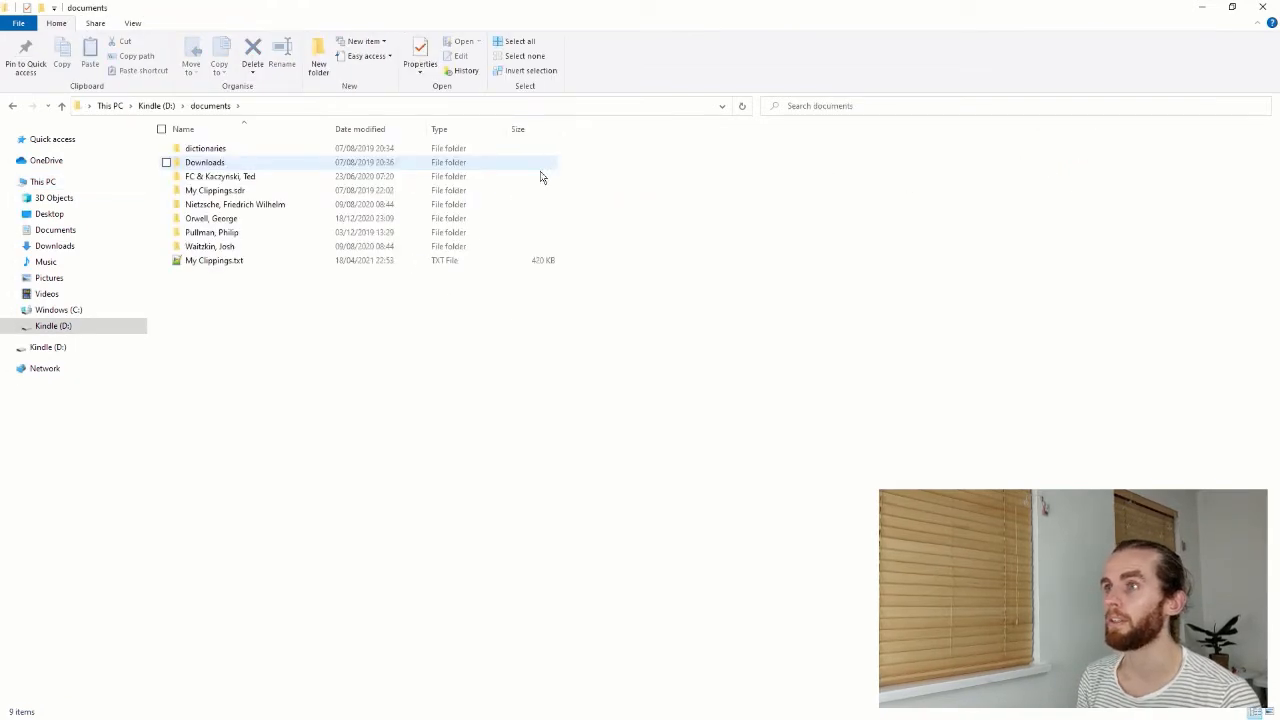
{"action": "left_click", "coordinate": [214, 260]}
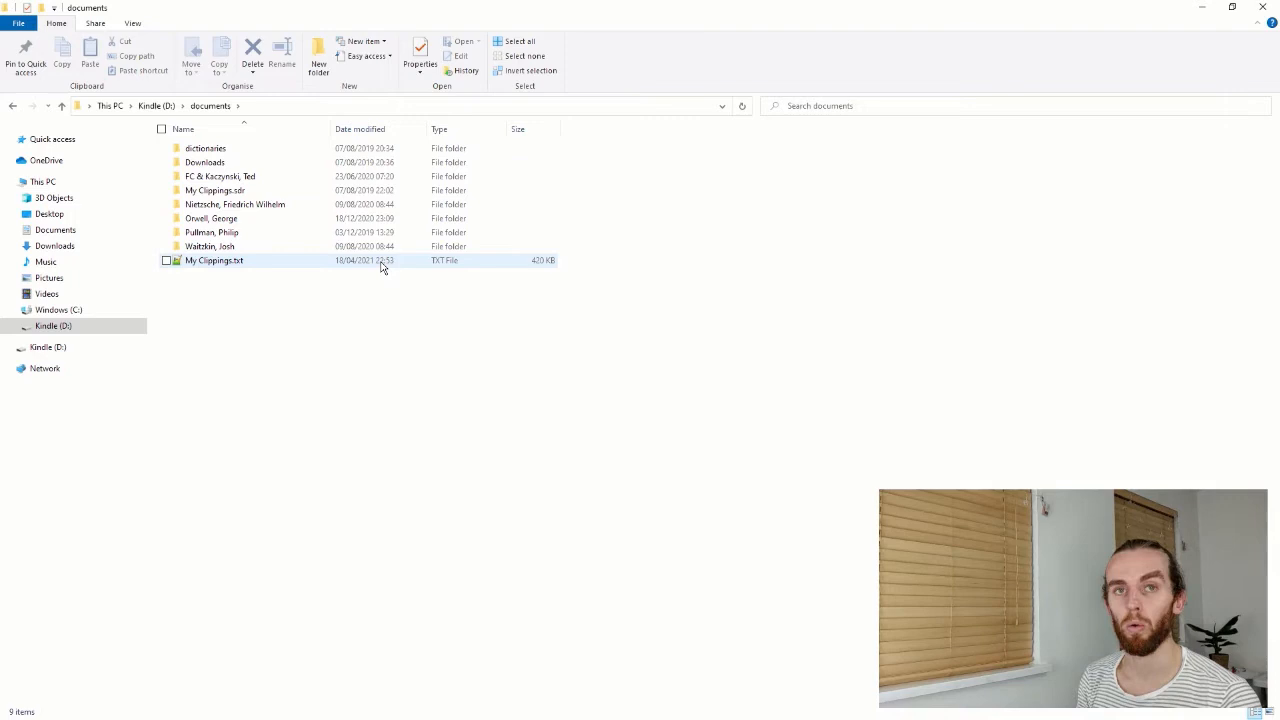
{"action": "double_click", "coordinate": [214, 260]}
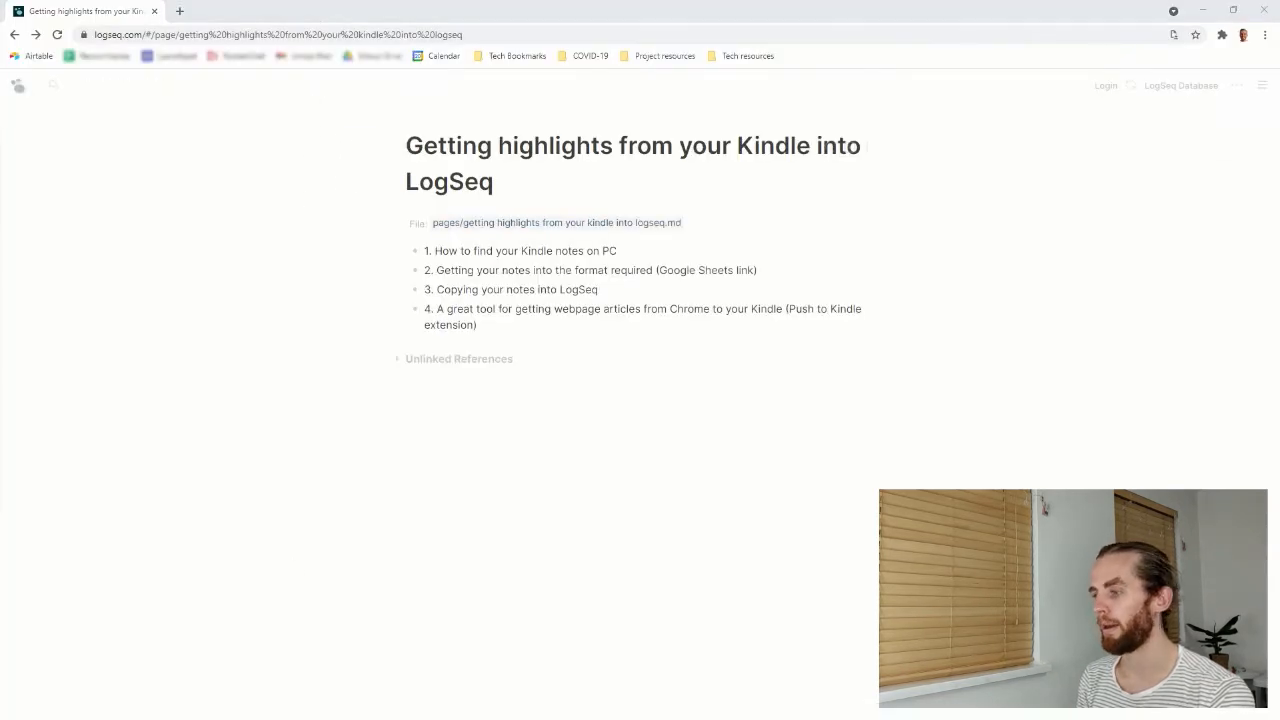
Step: Switch to the My Clippings Extraction spreadsheet's Source sheet
{"action": "left_click", "coordinate": [230, 12]}
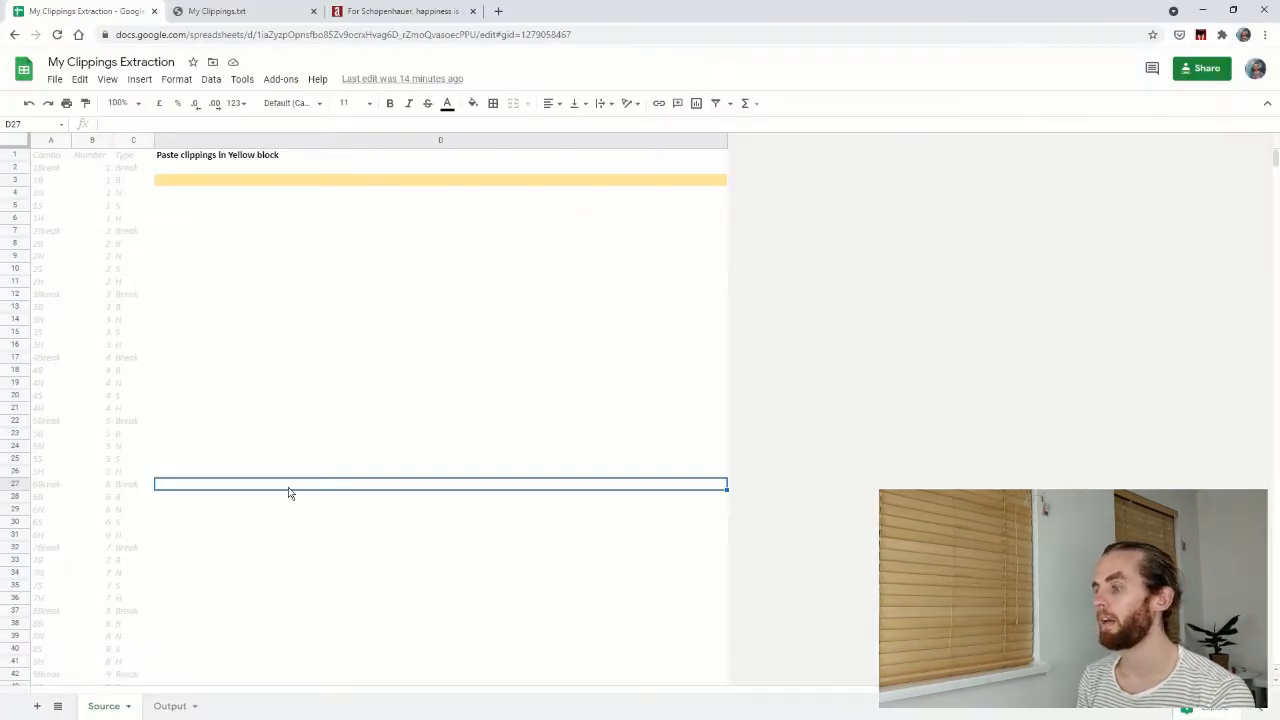
{"action": "mouse_move", "coordinate": [192, 236]}
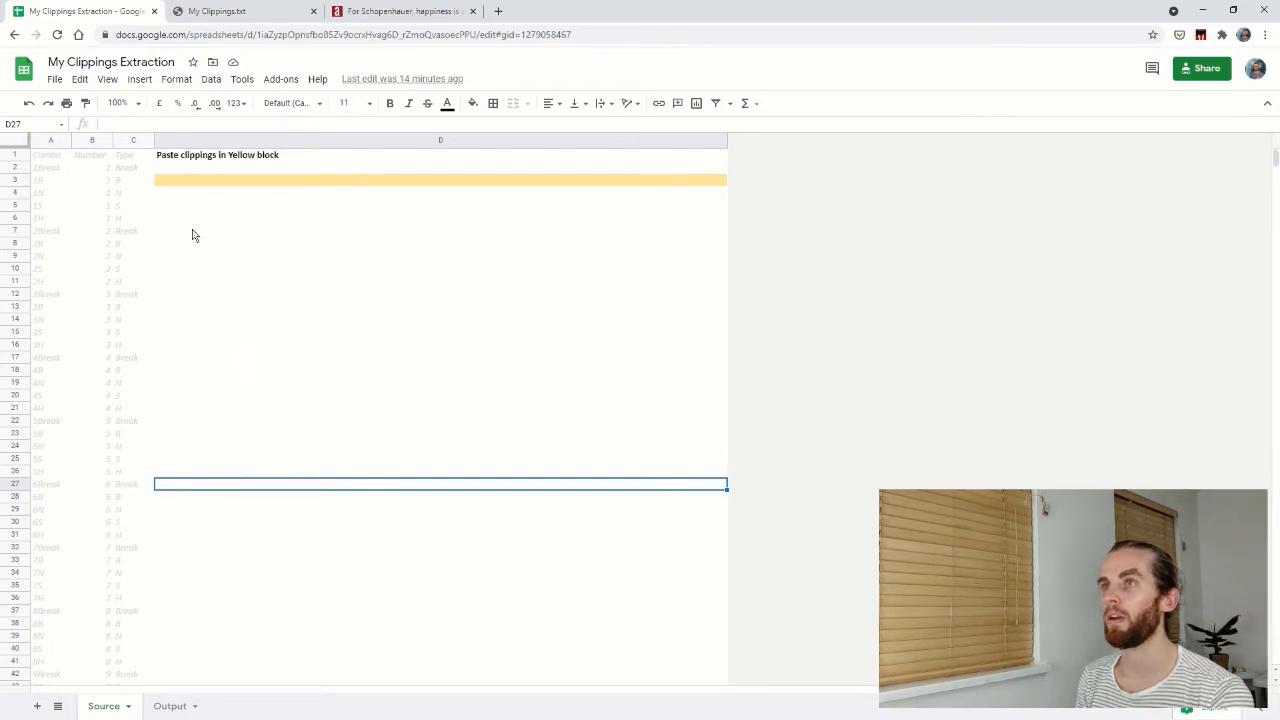
{"action": "mouse_move", "coordinate": [222, 220]}
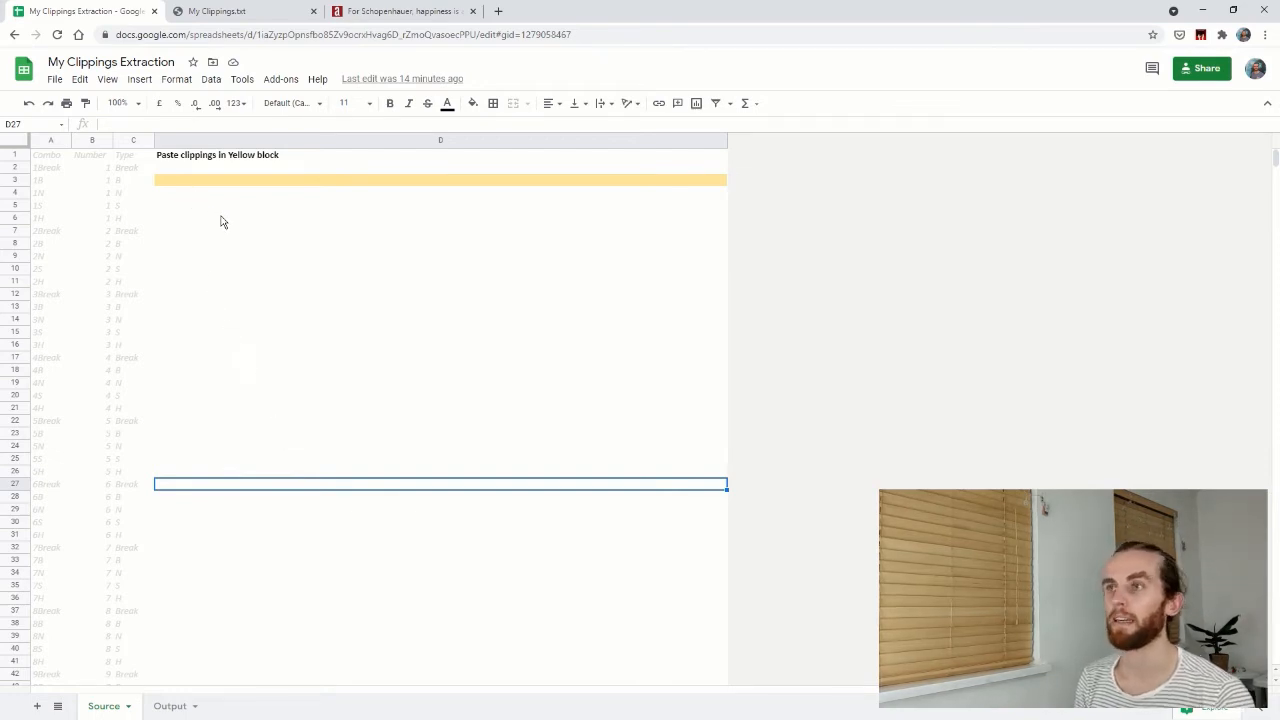
{"action": "mouse_move", "coordinate": [390, 252]}
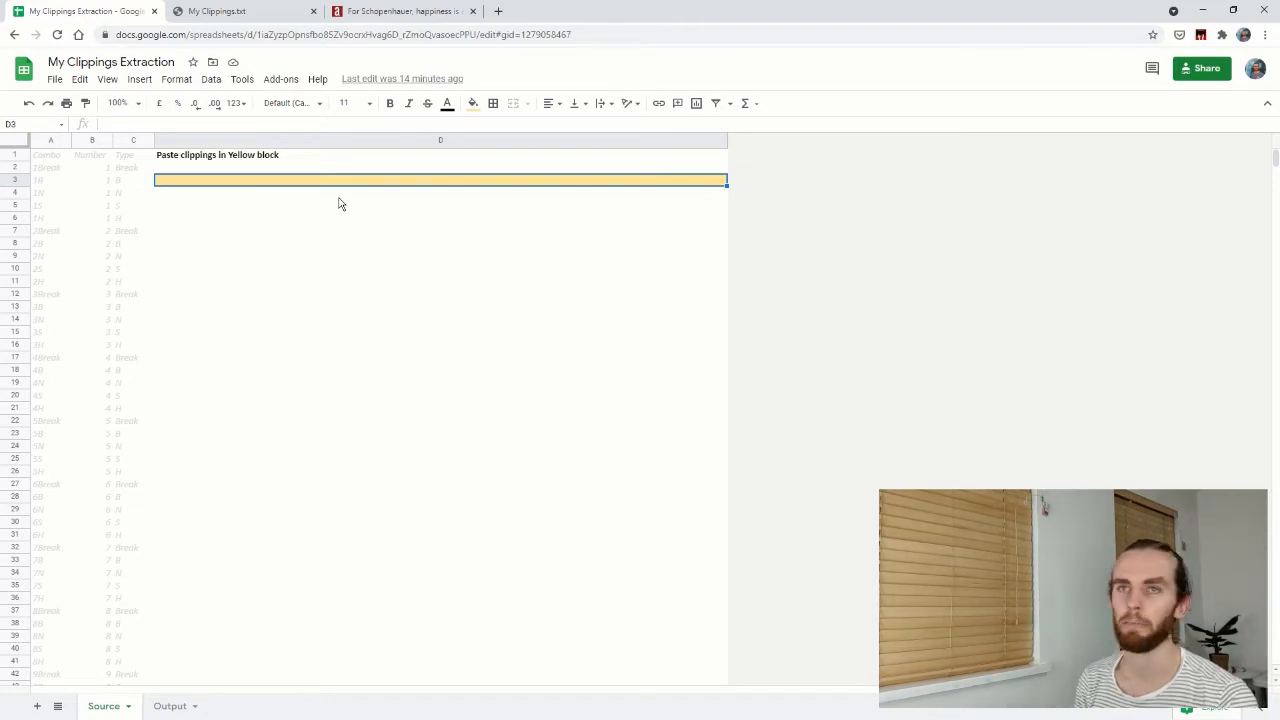
Step: Paste the clippings into cell B3 of the yellow block as values only
{"action": "right_click", "coordinate": [340, 184]}
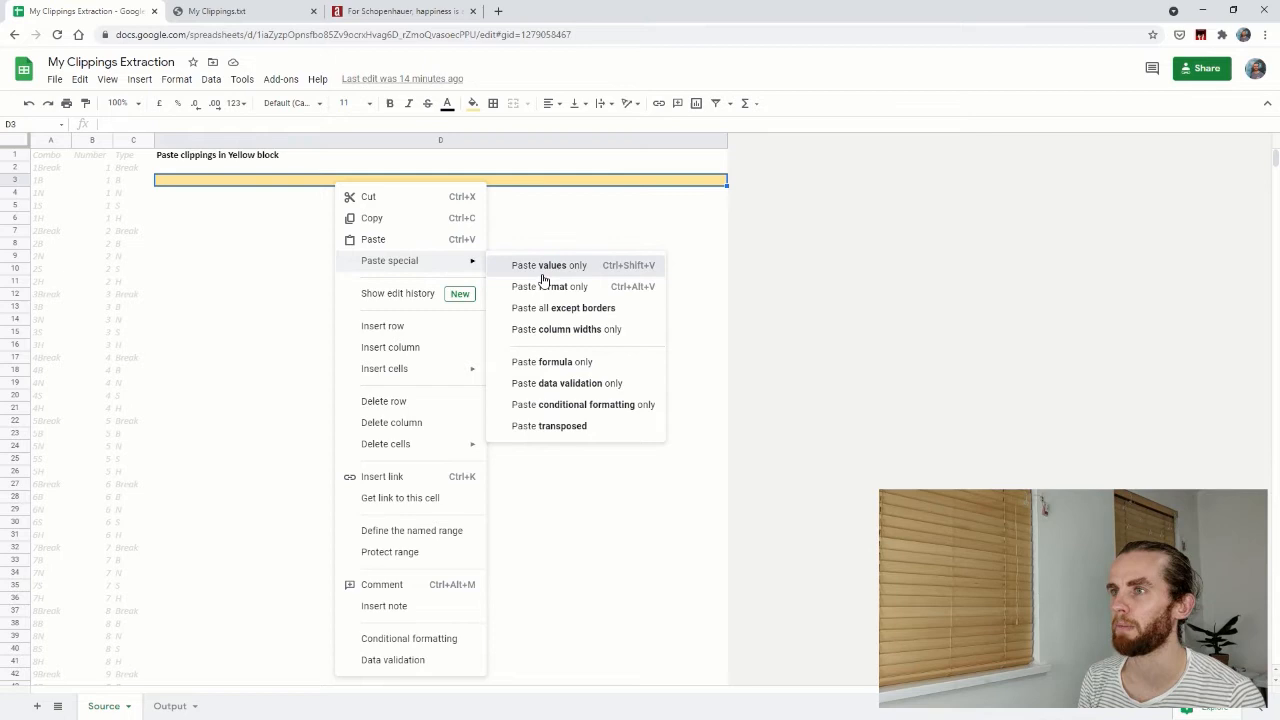
{"action": "left_click", "coordinate": [548, 264]}
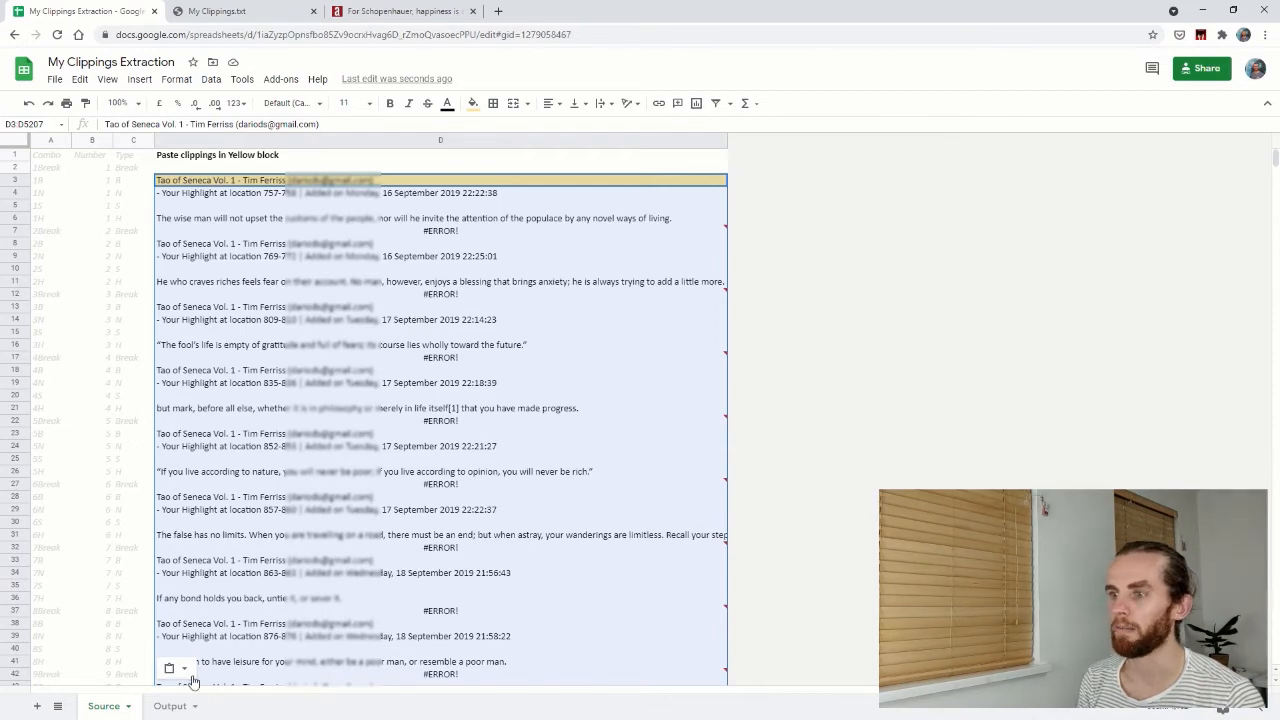
{"action": "left_click", "coordinate": [170, 706]}
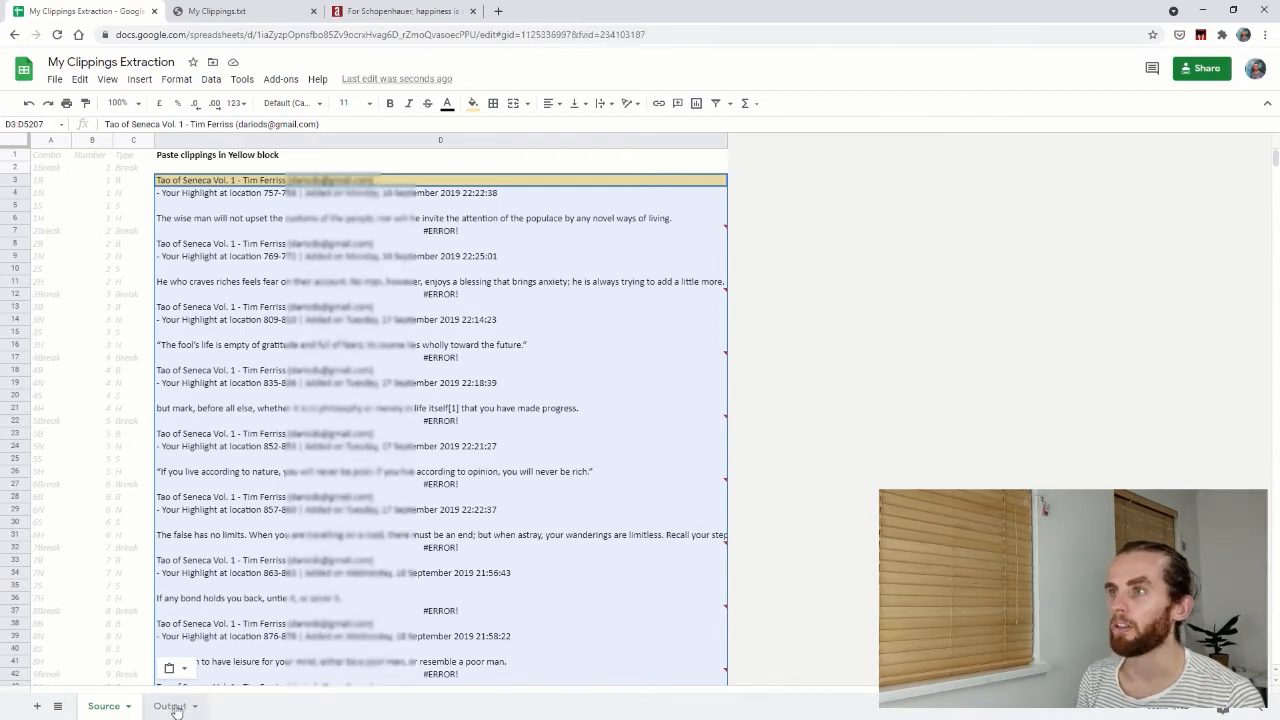
Step: Show the Output sheet and look through the extracted quotes with their book titles
{"action": "left_click", "coordinate": [170, 706]}
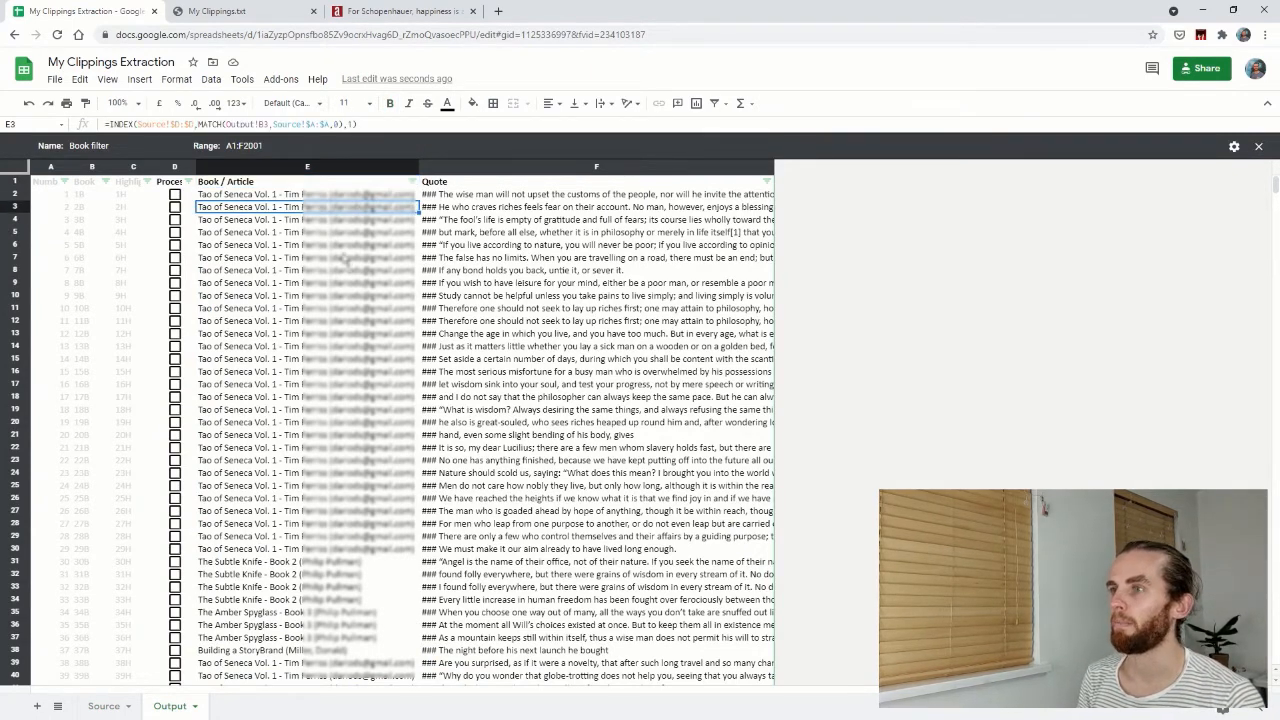
{"action": "scroll", "scroll_direction": "down", "scroll_amount": 3}
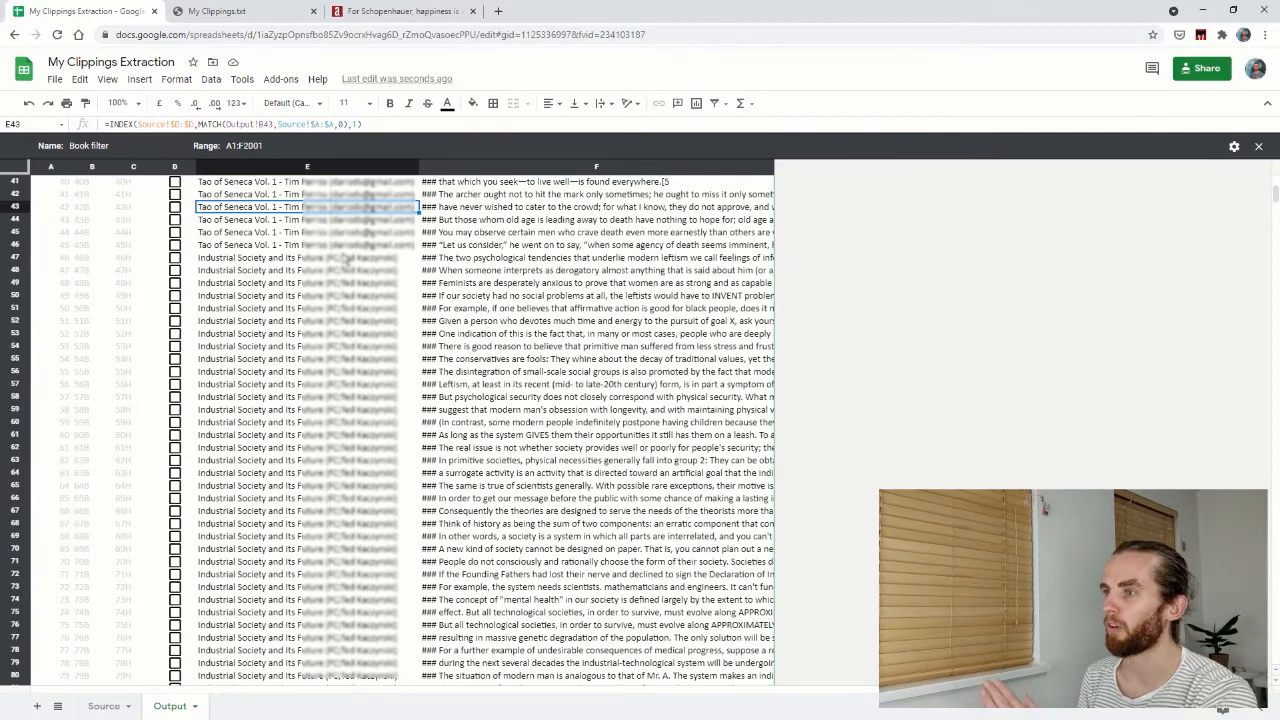
{"action": "scroll", "scroll_direction": "down", "scroll_amount": 3}
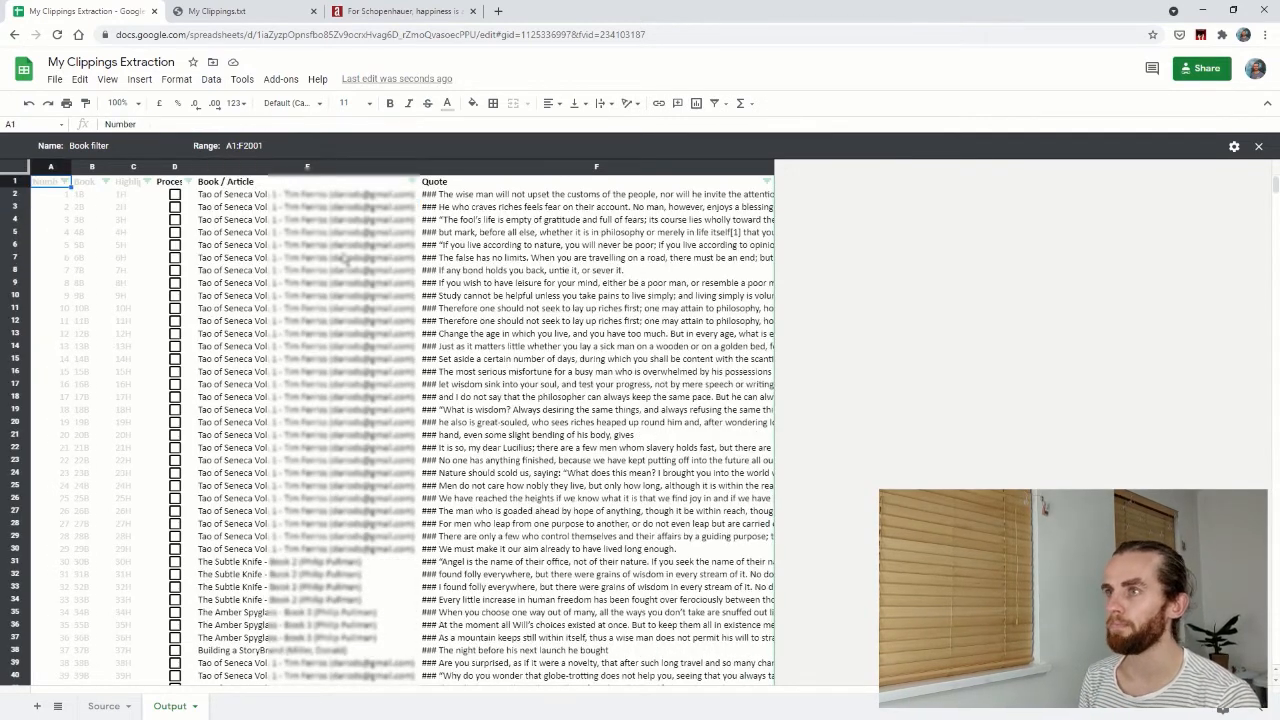
Step: Filter the Book / Article column to Anything You Want (Sivers, Derek) only
{"action": "left_click", "coordinate": [308, 180]}
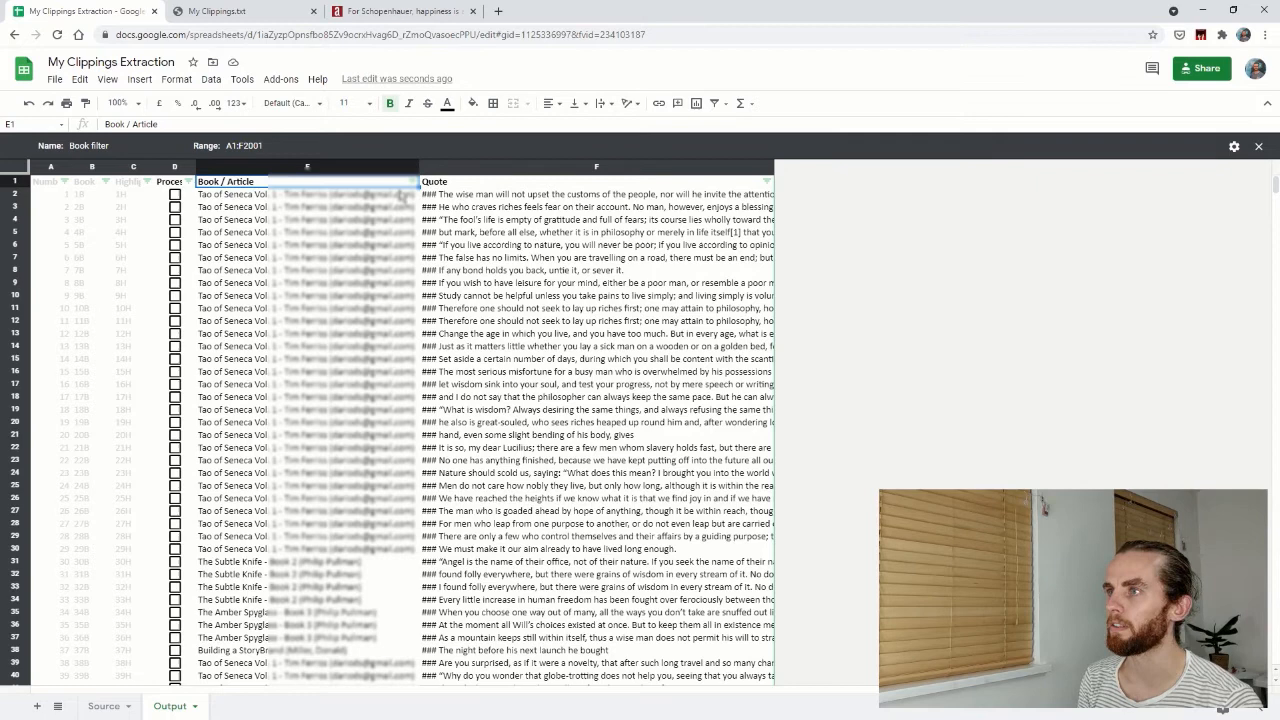
{"action": "left_click", "coordinate": [404, 180]}
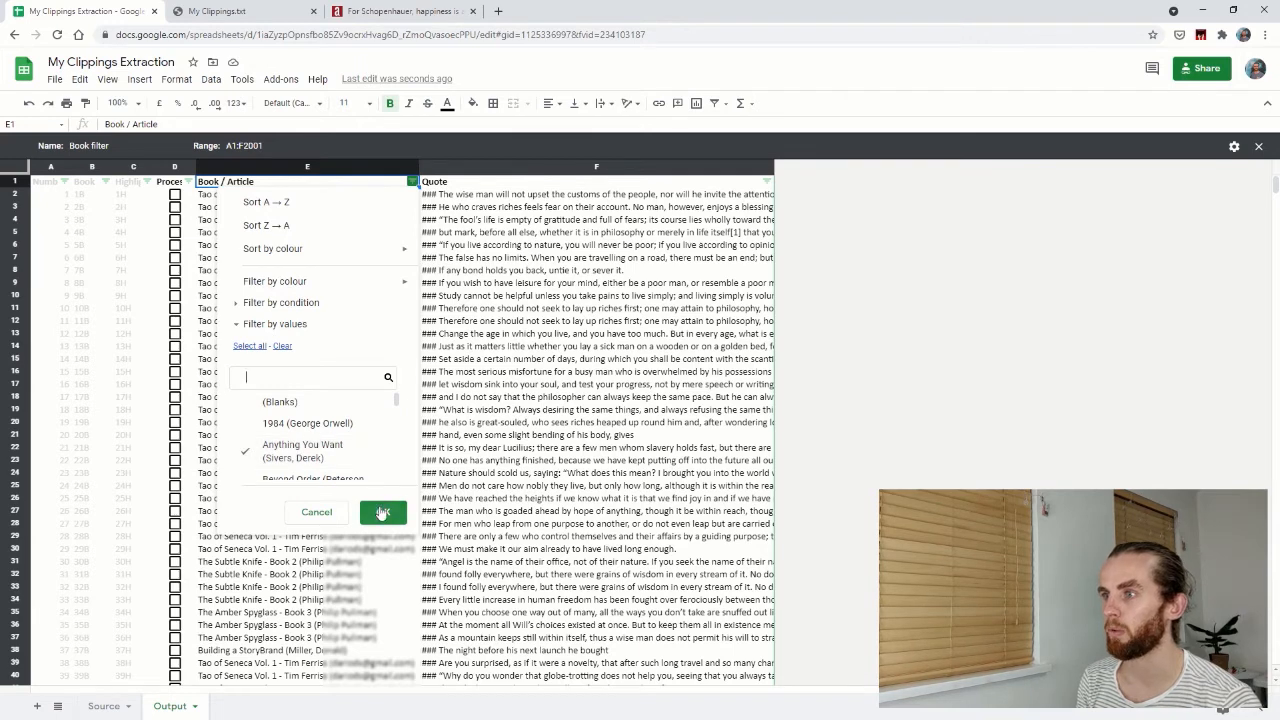
{"action": "left_click", "coordinate": [384, 512]}
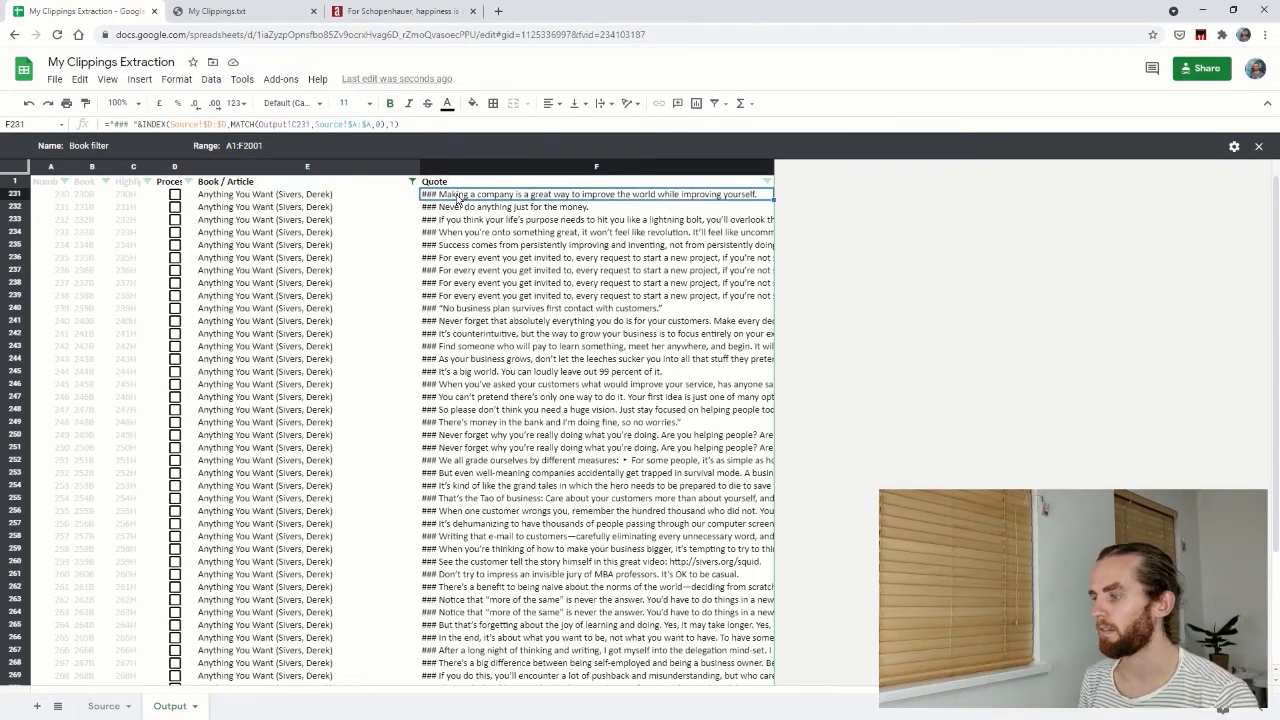
{"action": "scroll", "scroll_direction": "down", "scroll_amount": 3}
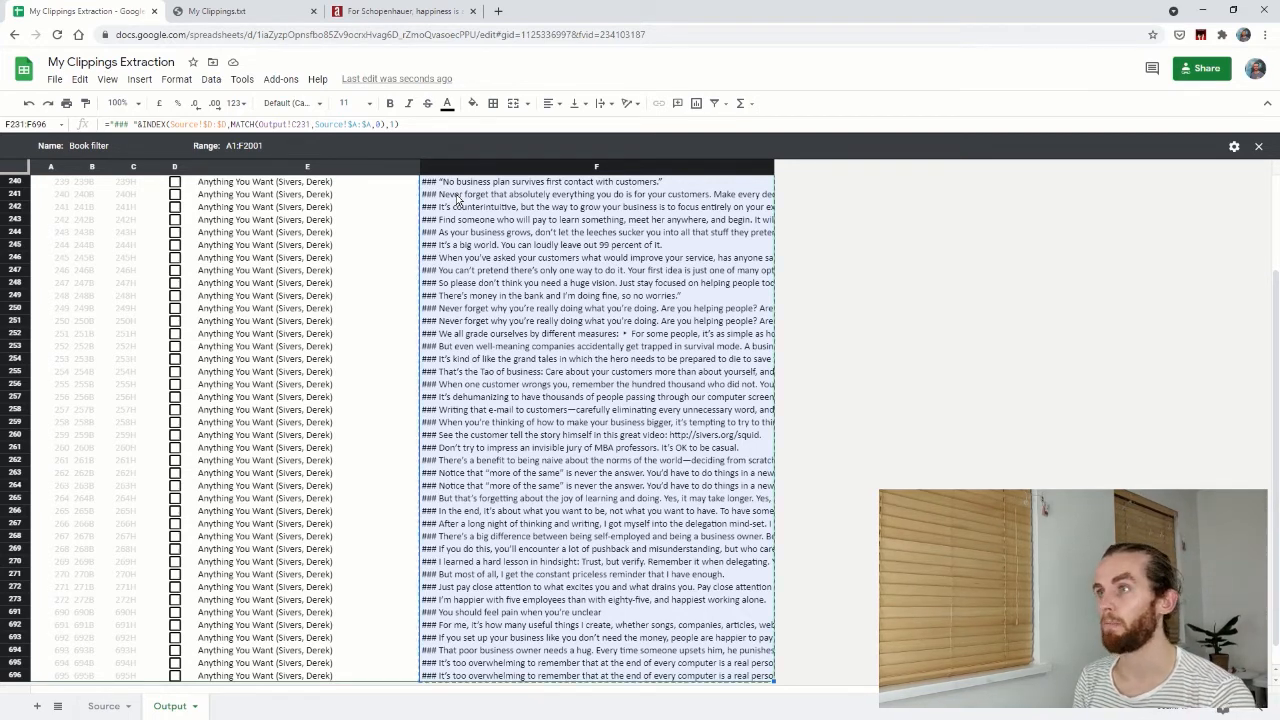
{"action": "mouse_move", "coordinate": [446, 232]}
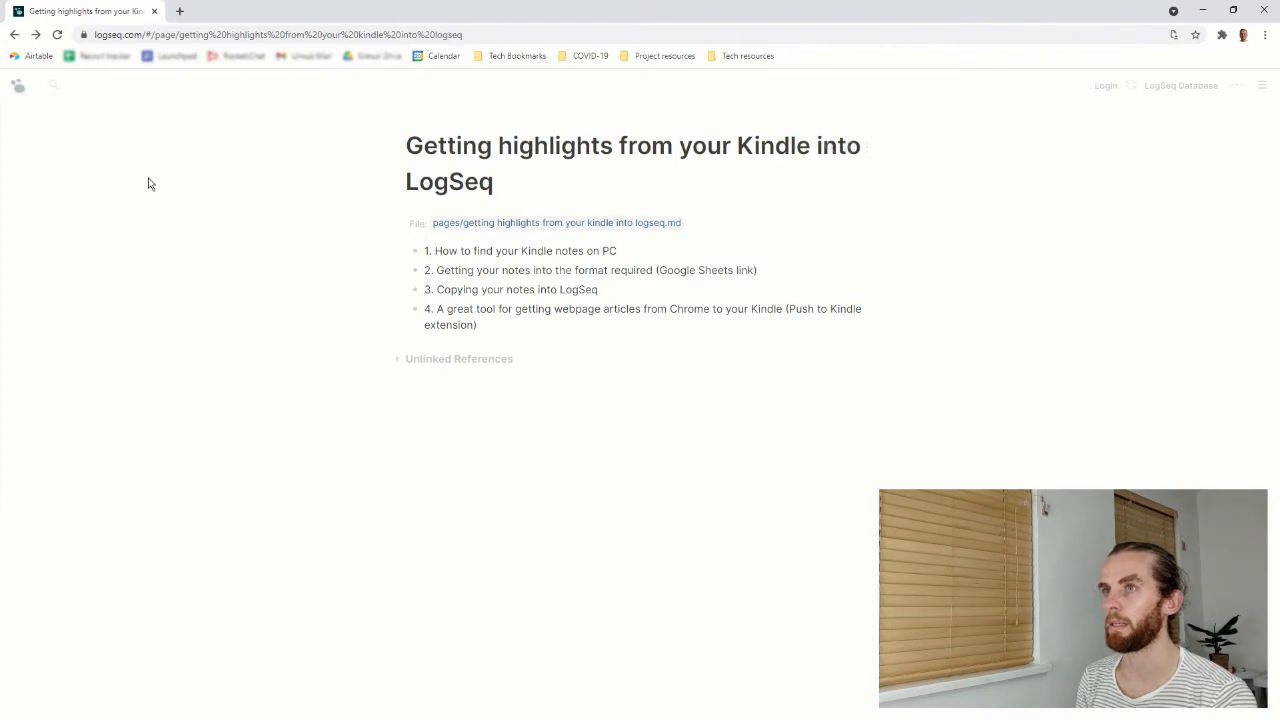
Step: Find the Anything you want page and add a Quotes block for the pasted highlights
{"action": "type", "text": "Anythin"}
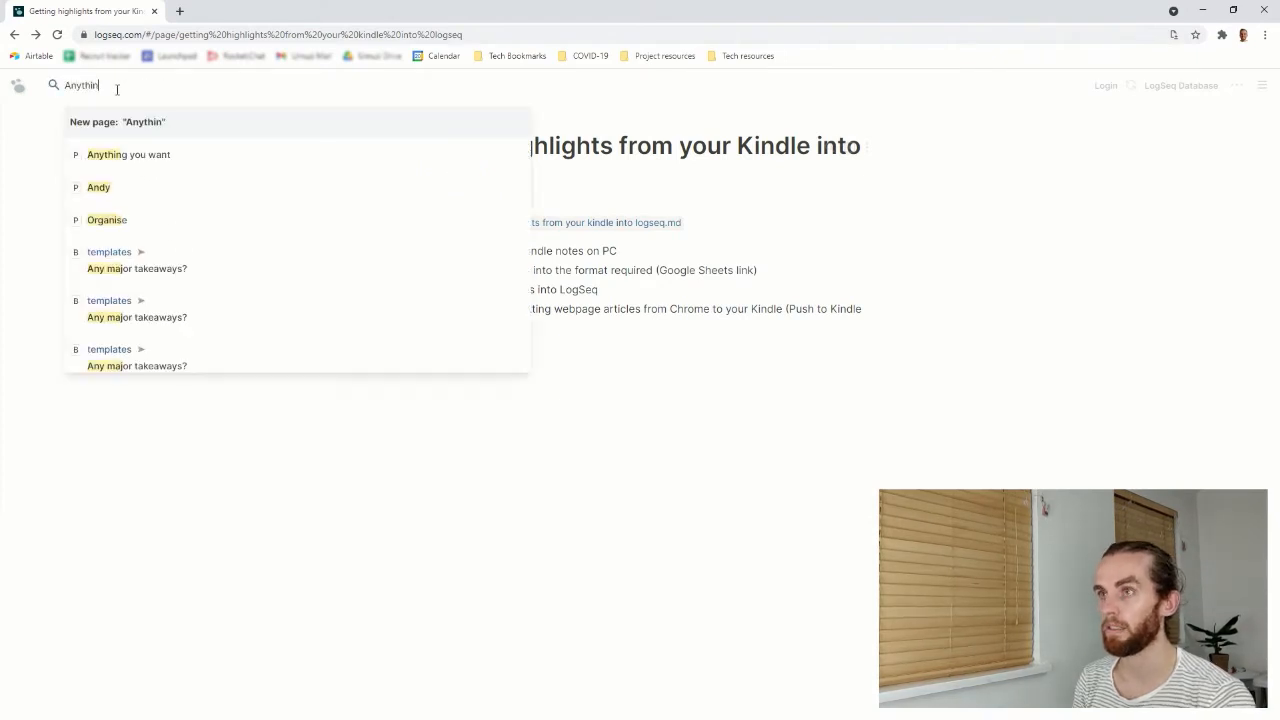
{"action": "left_click", "coordinate": [128, 154]}
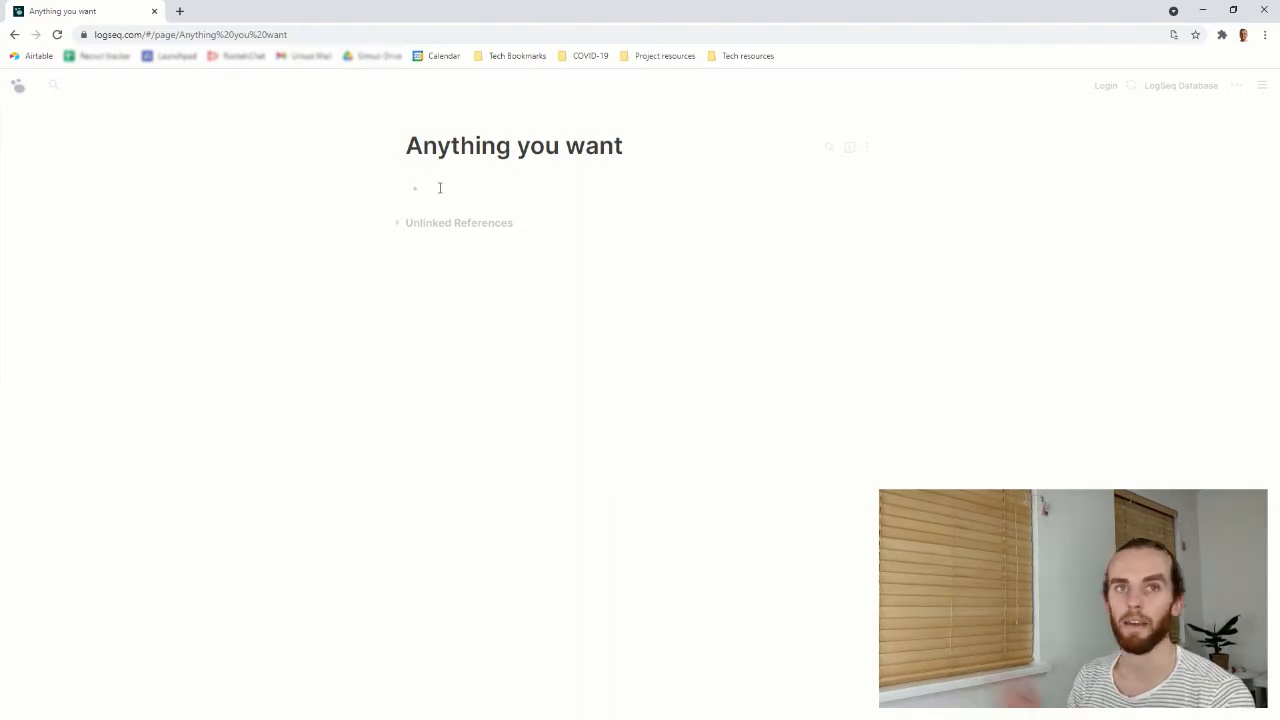
{"action": "type", "text": "Quotes:"}
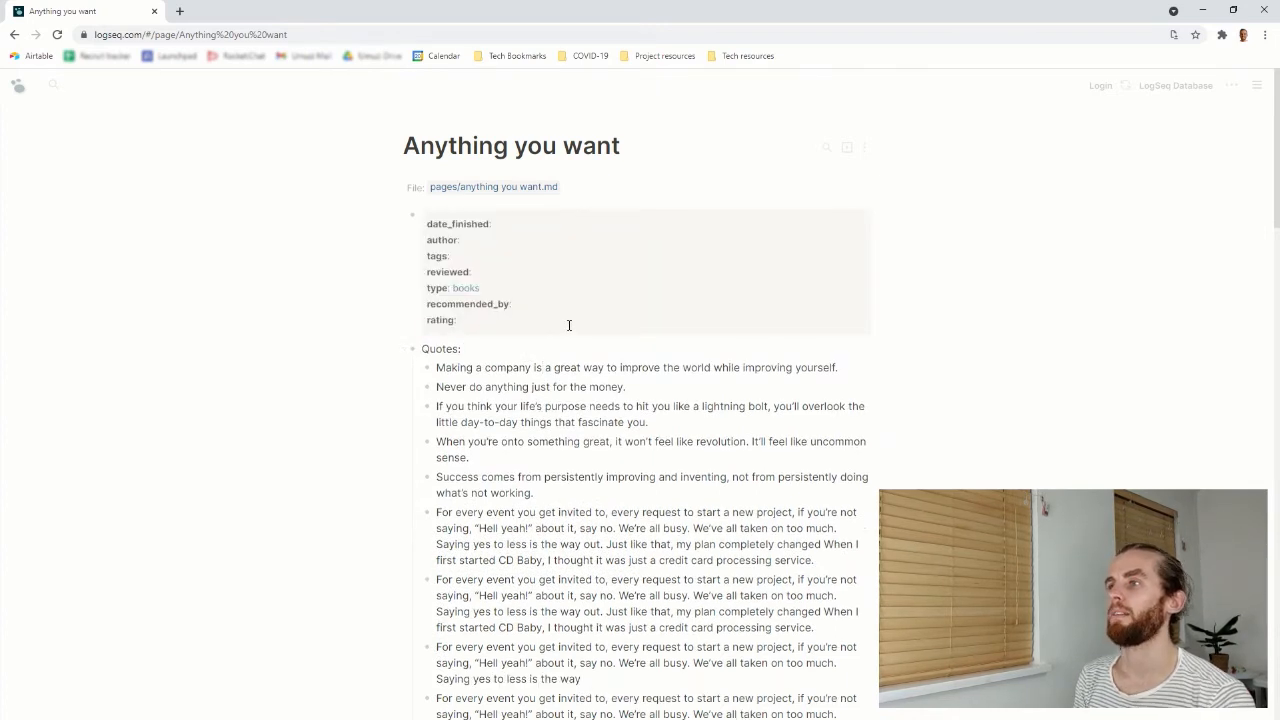
{"action": "left_click", "coordinate": [440, 348]}
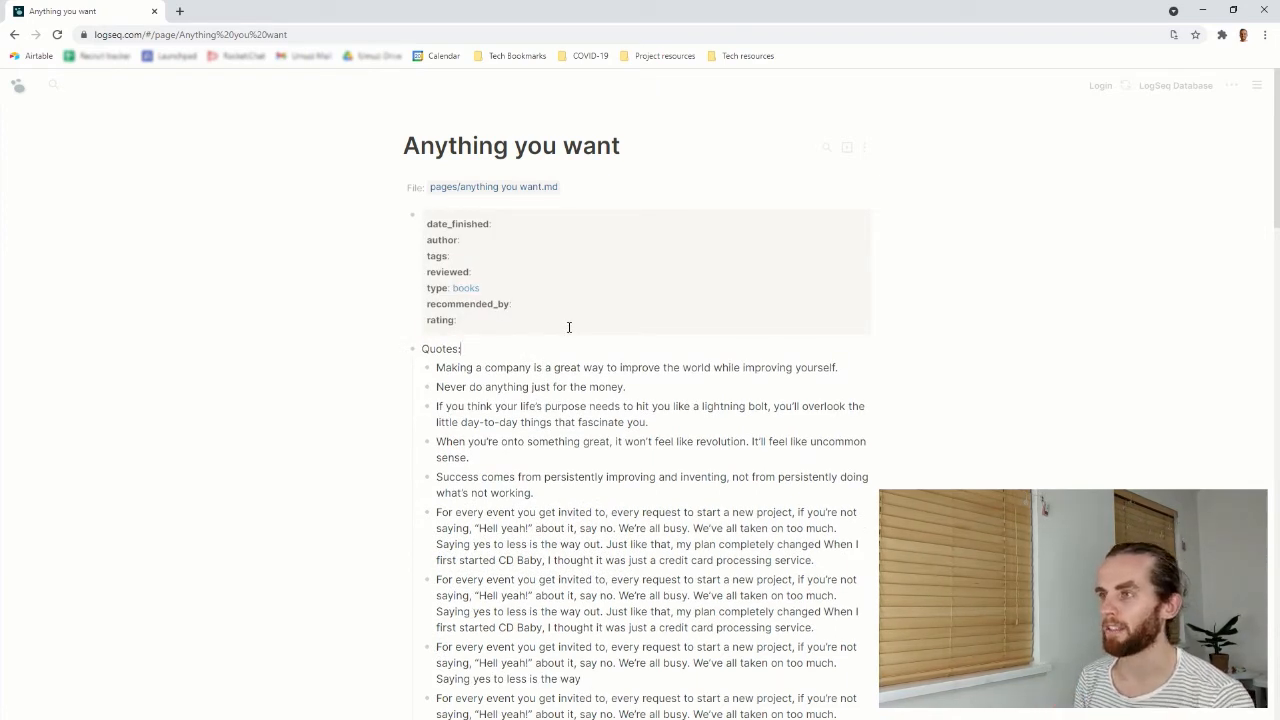
{"action": "left_click", "coordinate": [414, 348]}
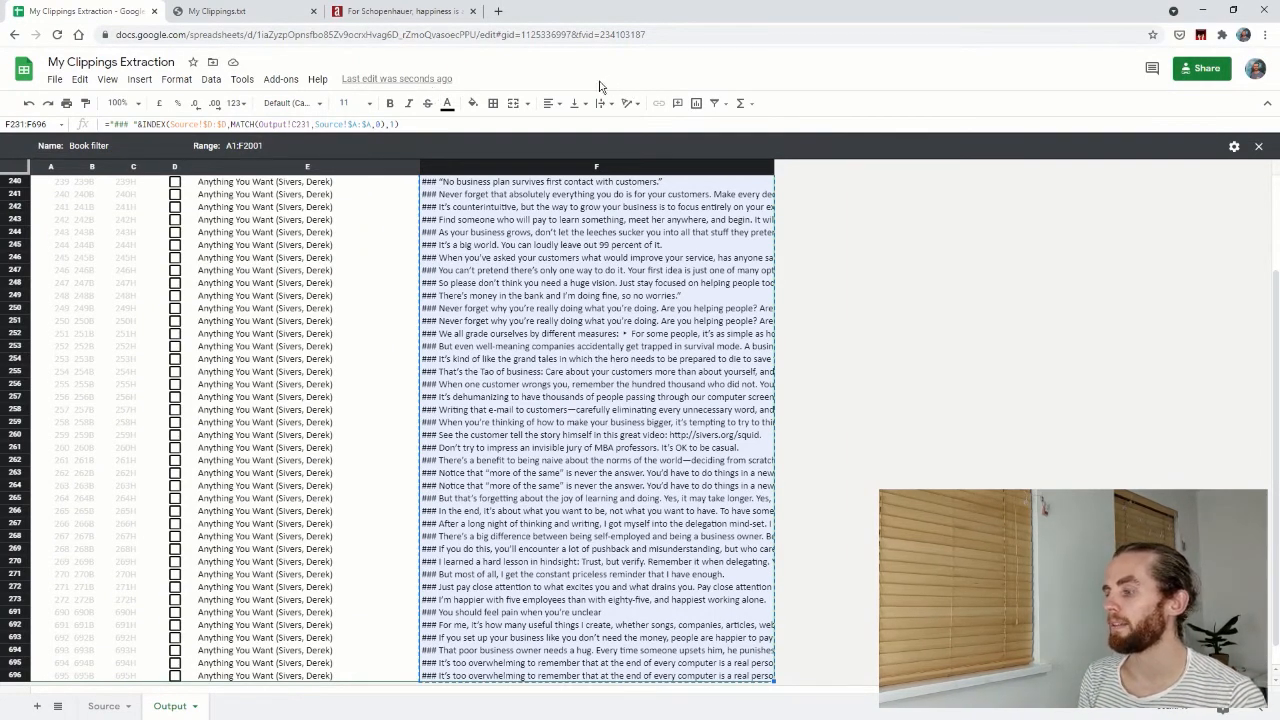
{"action": "mouse_move", "coordinate": [400, 12]}
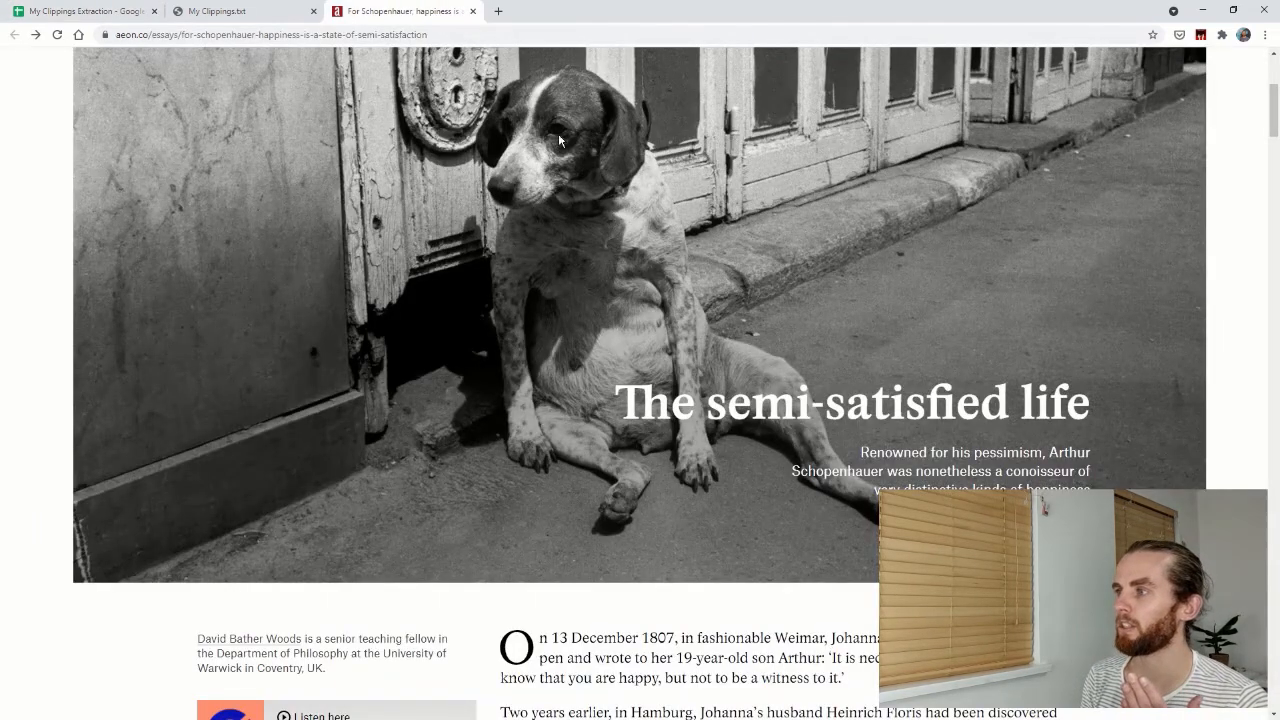
Step: Scroll through the Aeon essay The semi-satisfied life about Schopenhauer
{"action": "scroll", "scroll_direction": "down", "scroll_amount": 3}
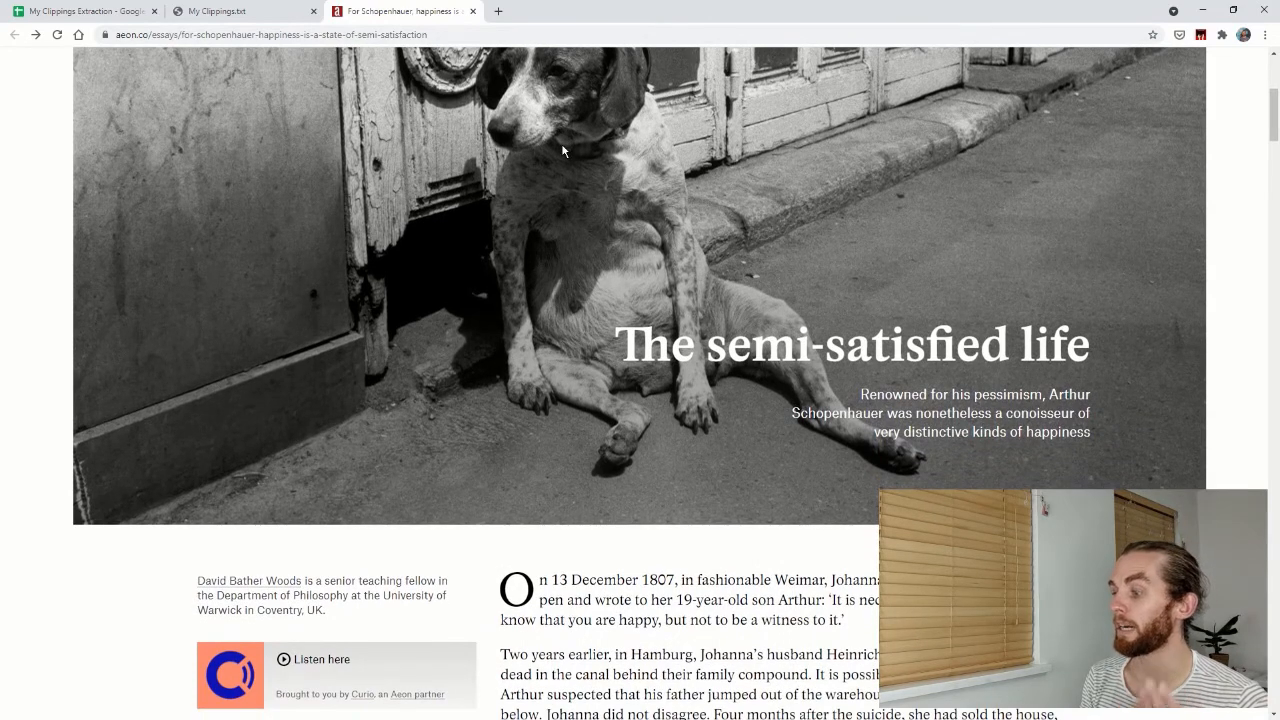
{"action": "mouse_move", "coordinate": [556, 144]}
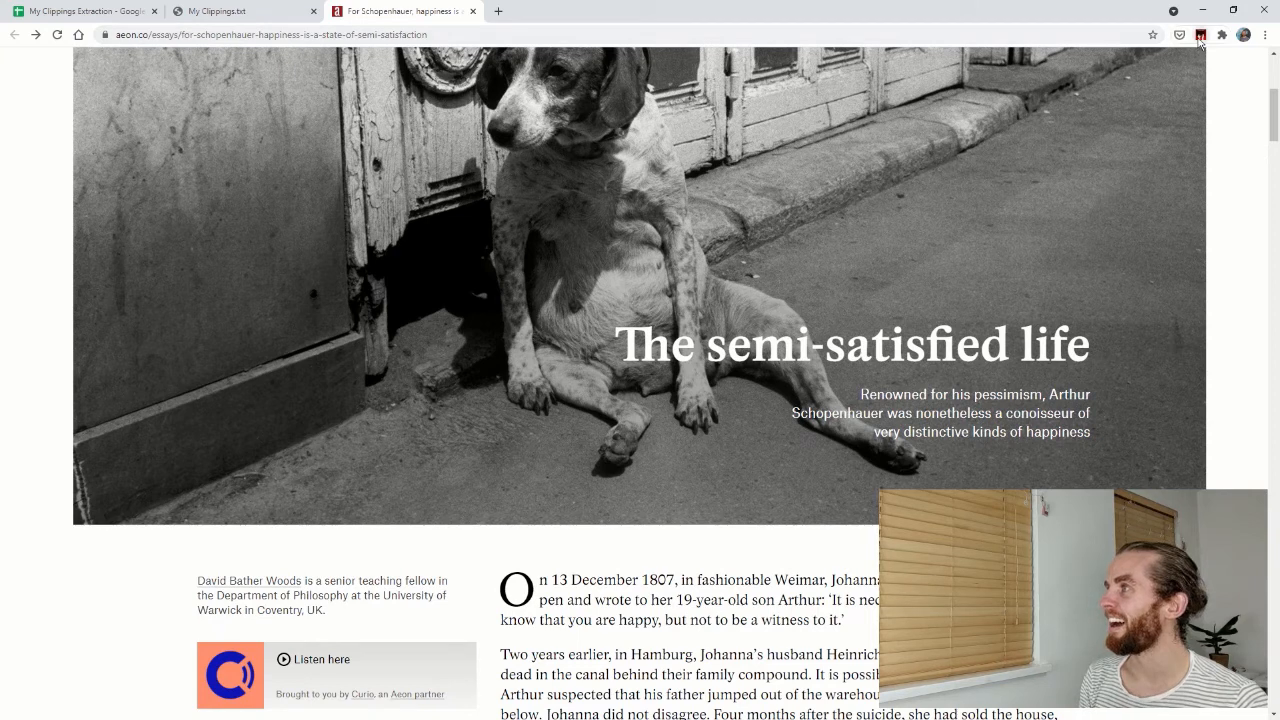
{"action": "mouse_move", "coordinate": [1200, 34]}
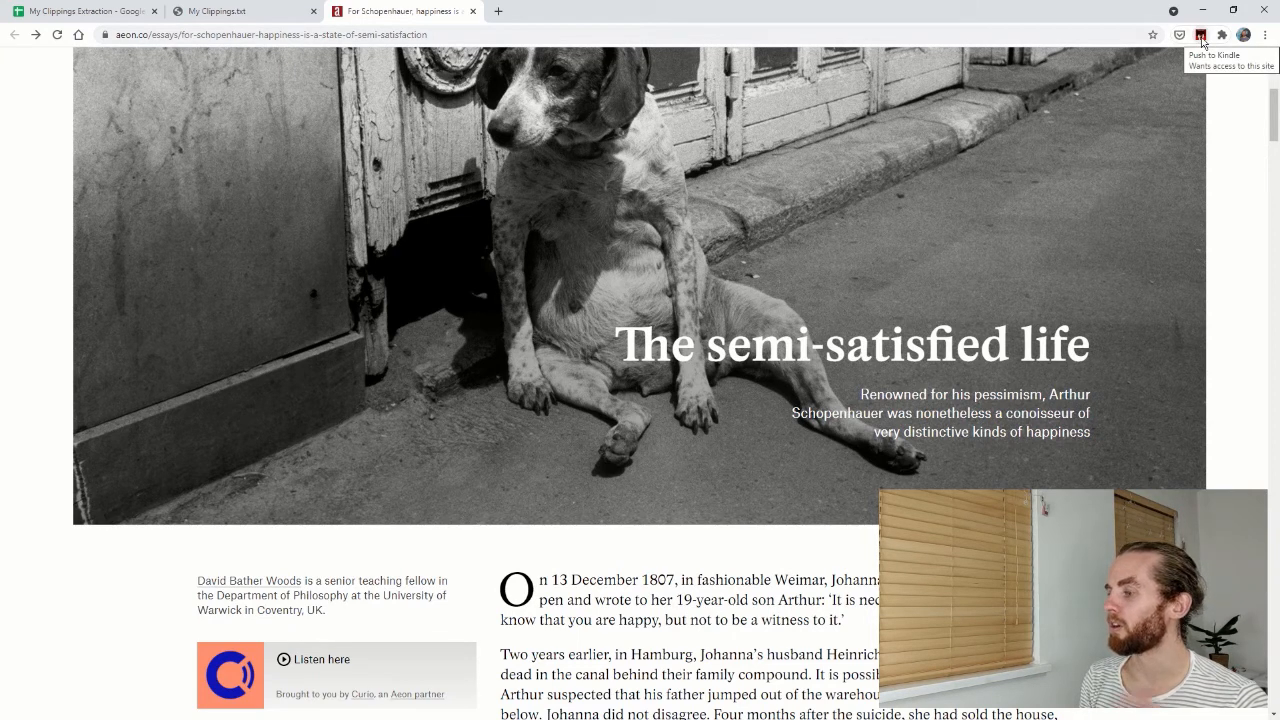
Step: Send the essay to Push to Kindle and focus its Kindle e-mail address field
{"action": "left_click", "coordinate": [1200, 34]}
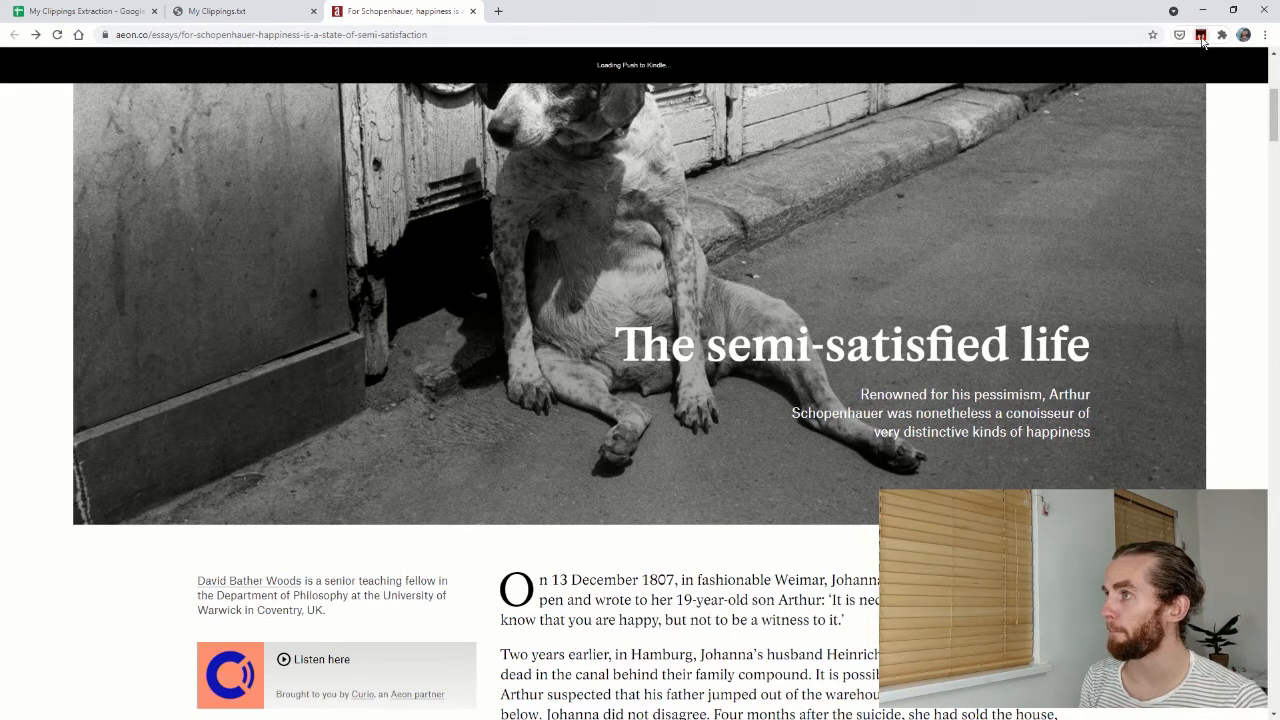
{"action": "left_click", "coordinate": [1200, 36]}
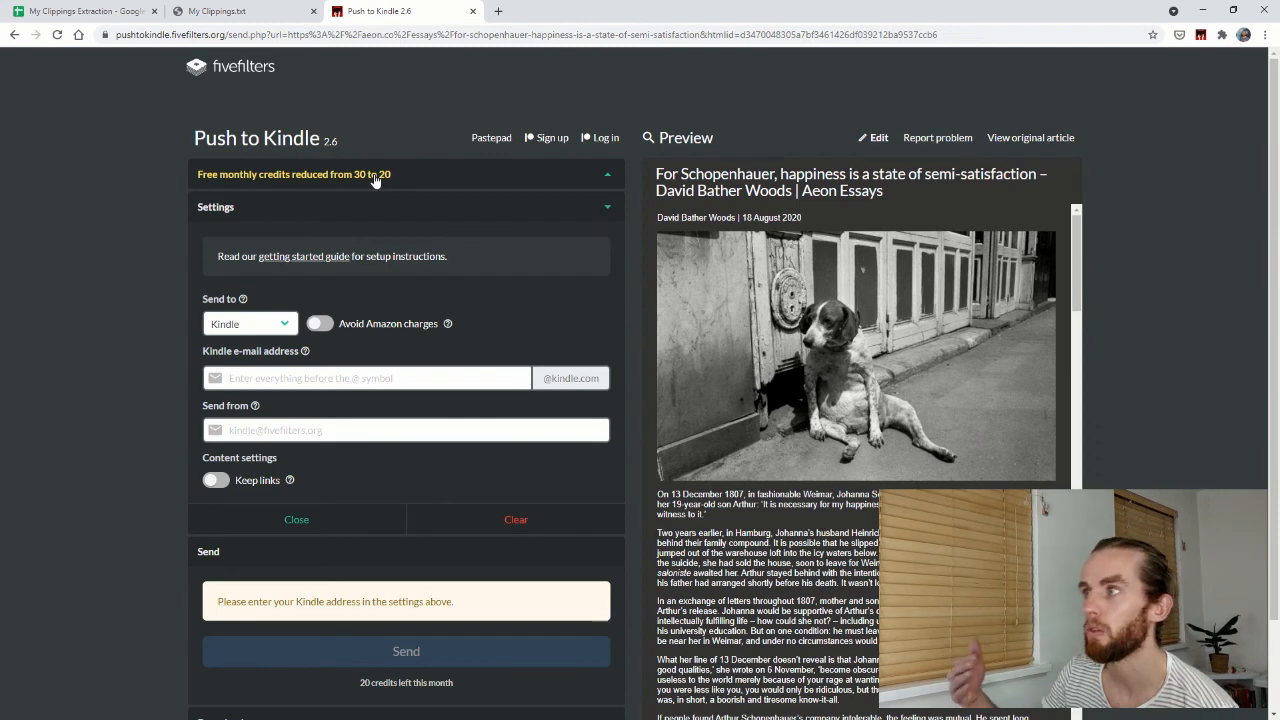
{"action": "mouse_move", "coordinate": [400, 160]}
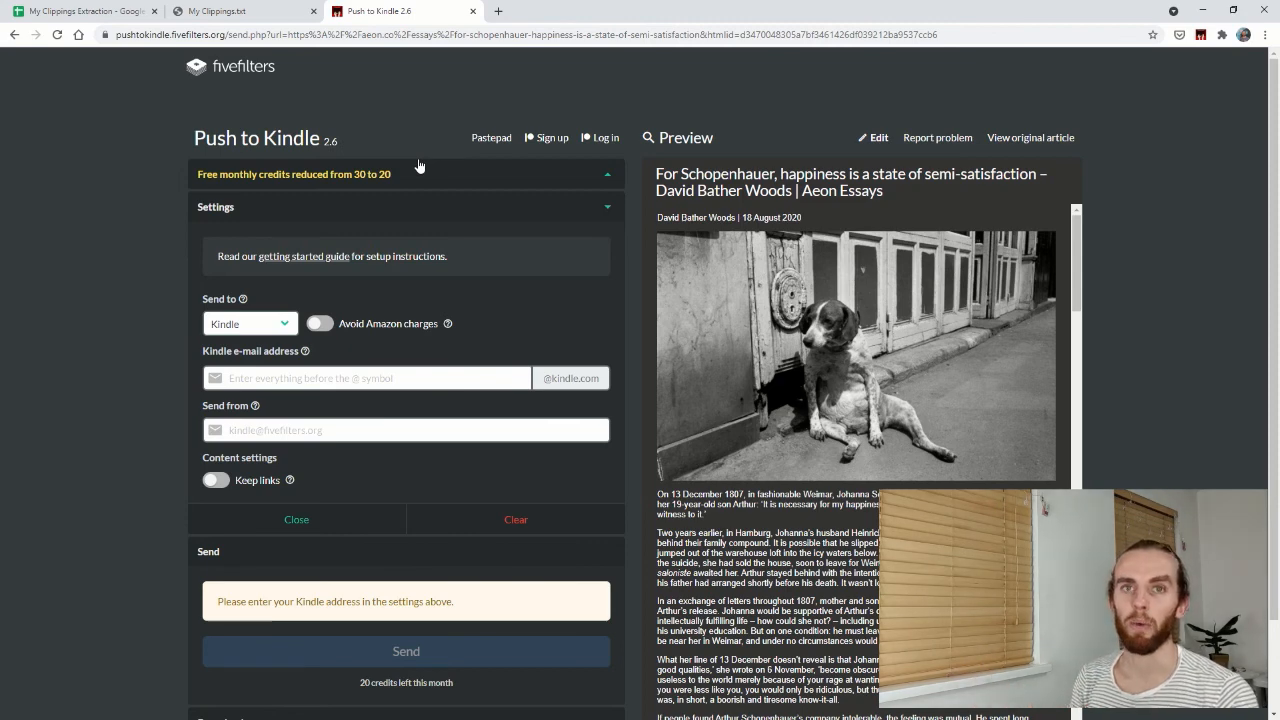
{"action": "left_click", "coordinate": [368, 378]}
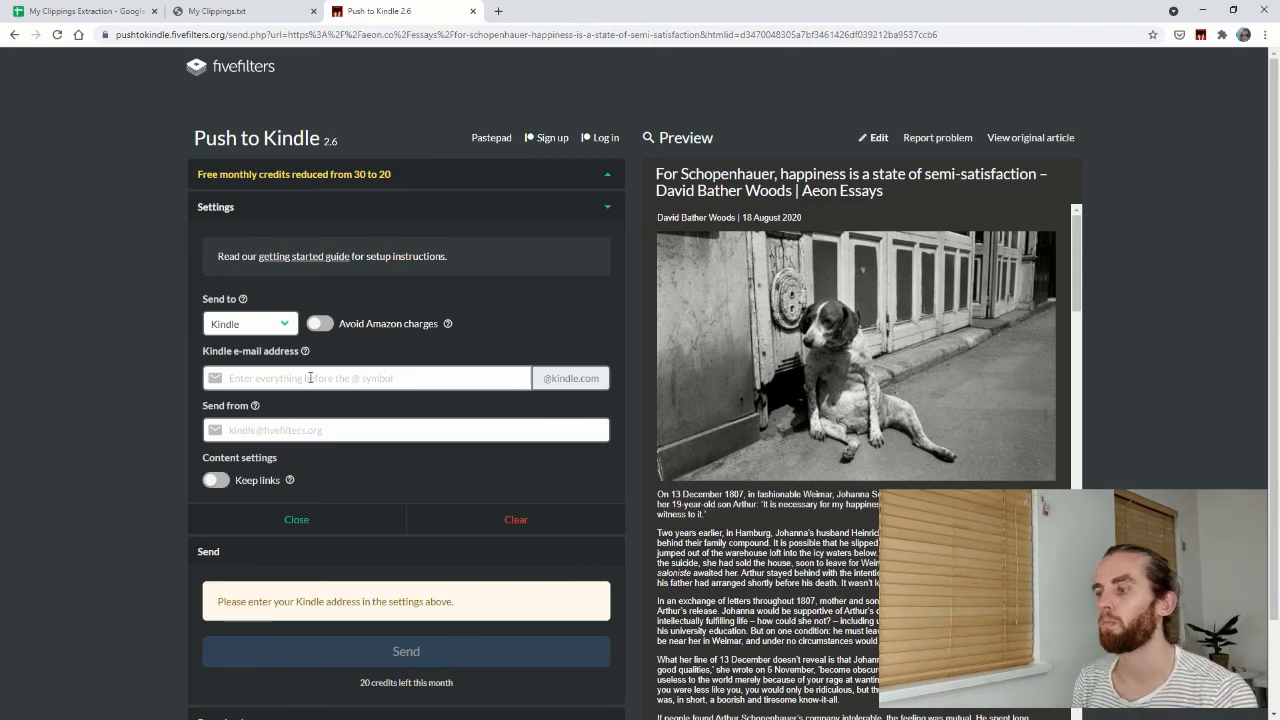